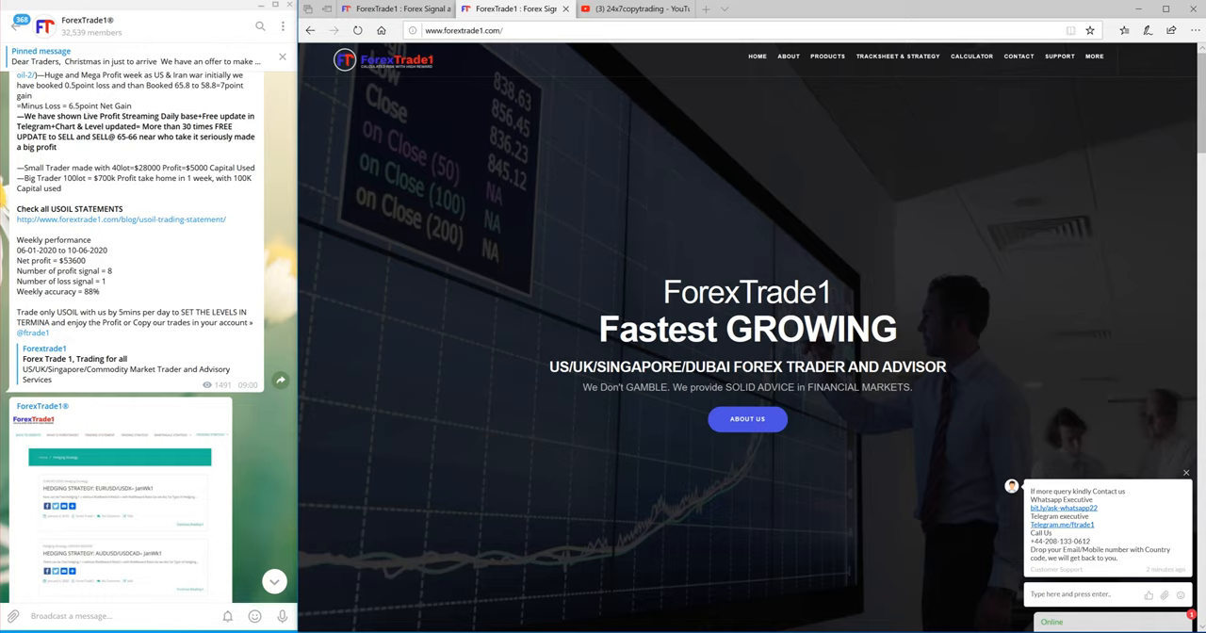
# Scroll the ForexTrade1 feed back past the USOIL and USDX weekly posts to EURUSD JanWK2.
pyautogui.scroll(3)
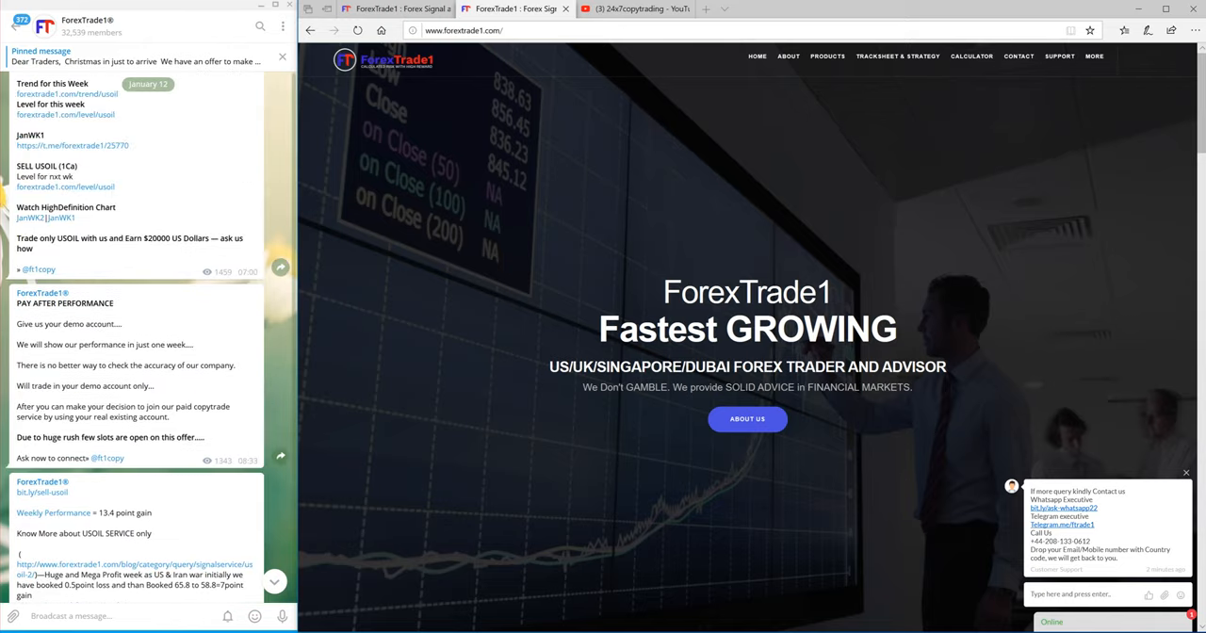
pyautogui.scroll(3)
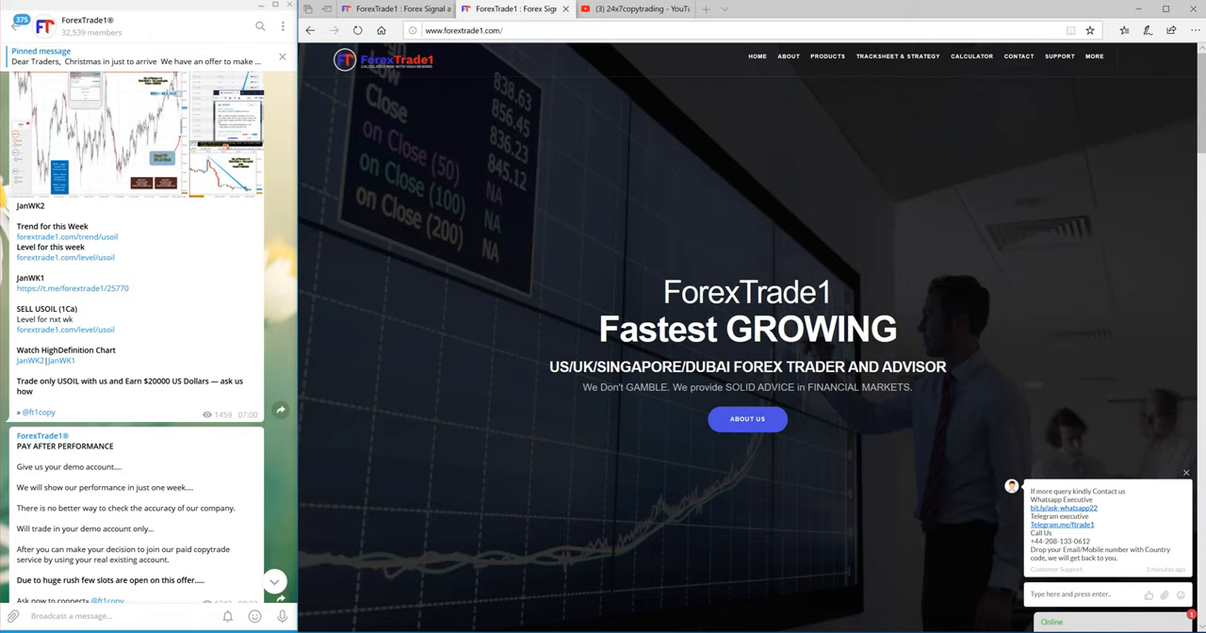
pyautogui.scroll(3)
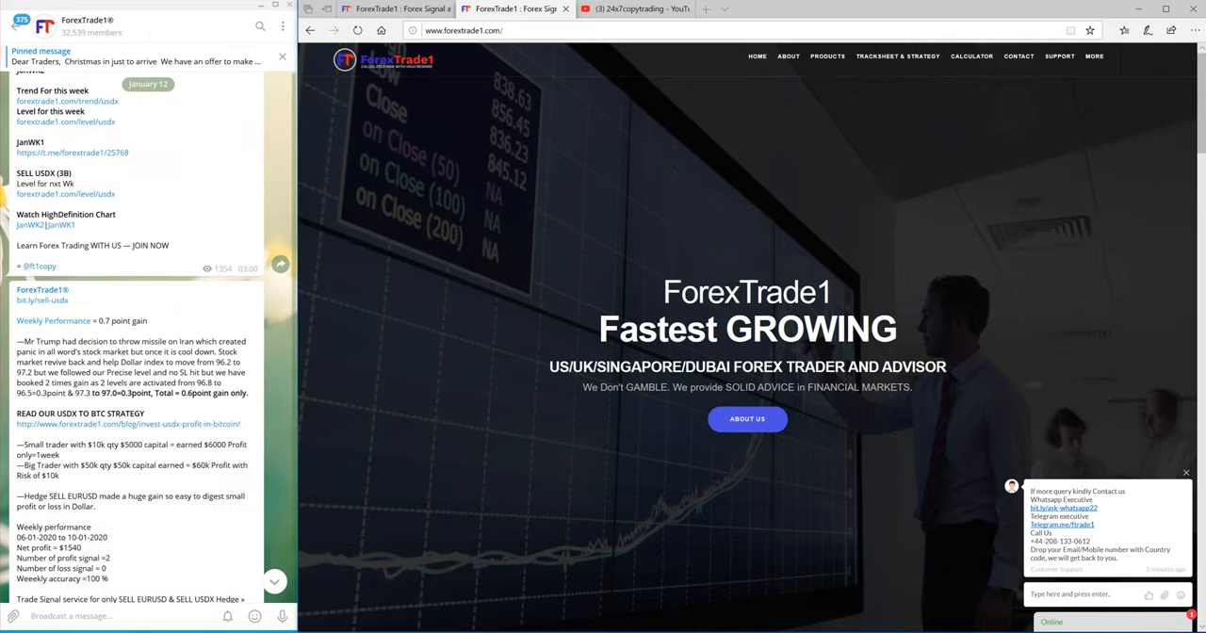
pyautogui.scroll(3)
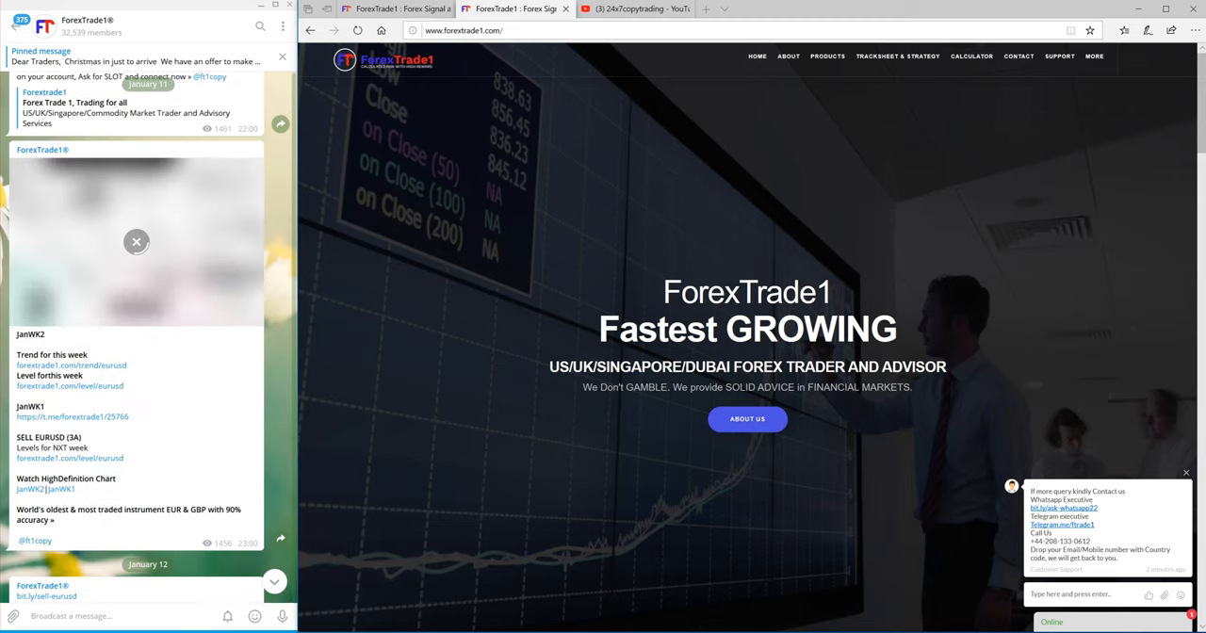
# Scroll up to the USDCAD JanWK2 chart and its 210-pip Weekly Performance post.
pyautogui.scroll(3)
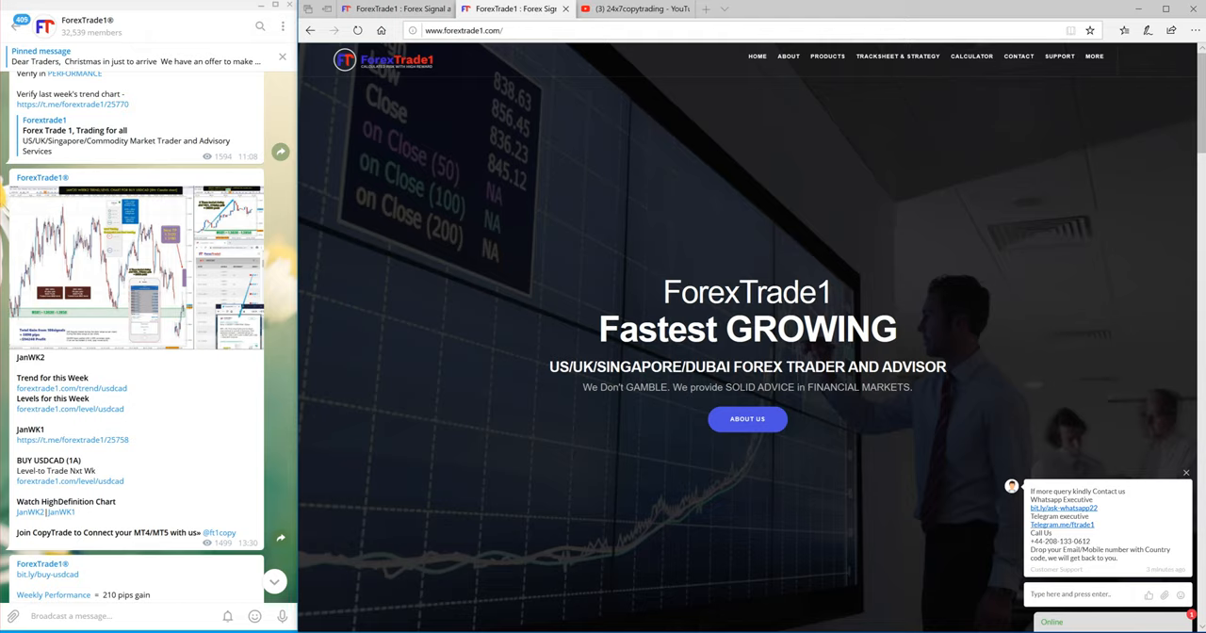
# Read through the USDCAD report ($3360 net profit, 100% accuracy) down to AUDUSD JanWK2.
pyautogui.scroll(-3)
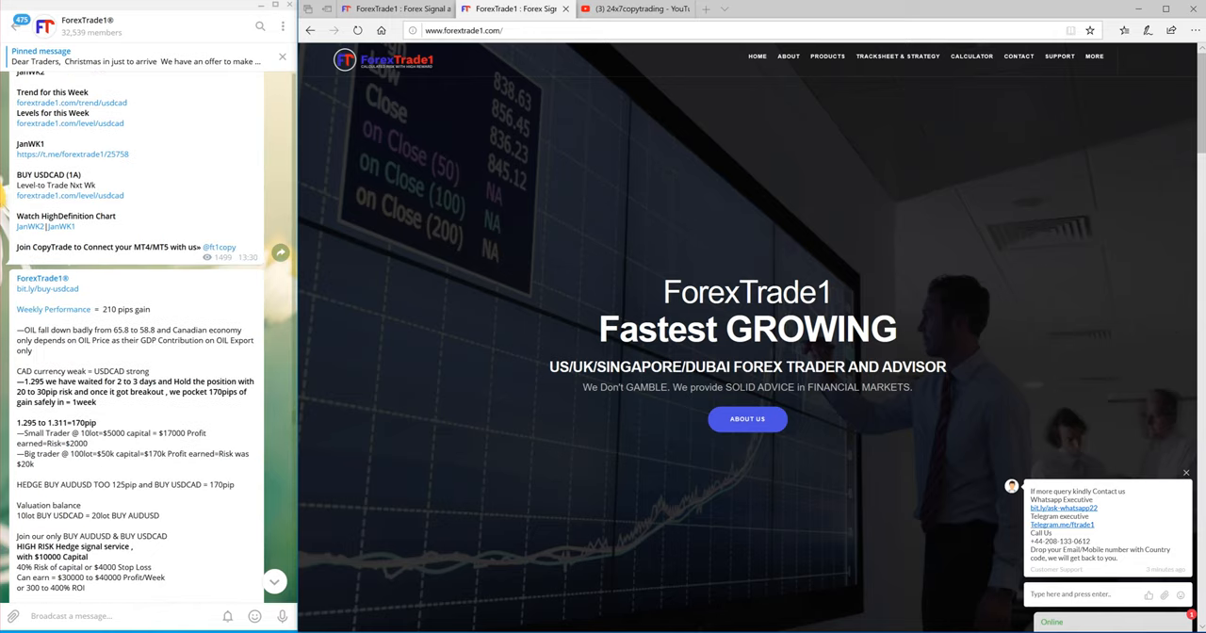
pyautogui.scroll(-3)
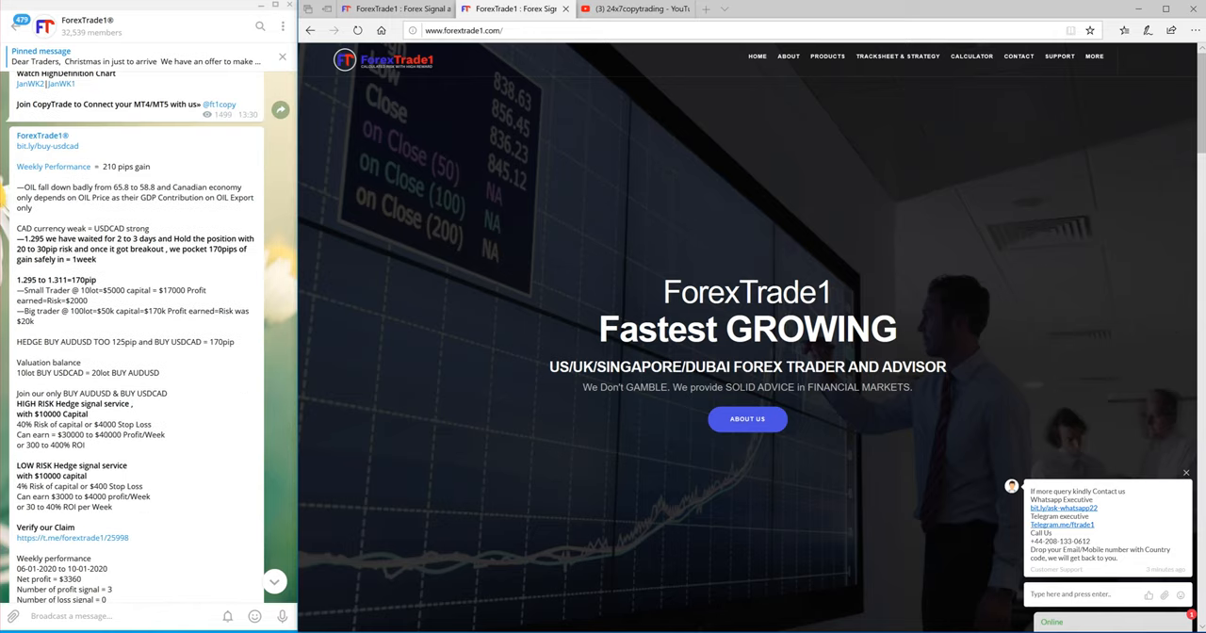
pyautogui.scroll(-3)
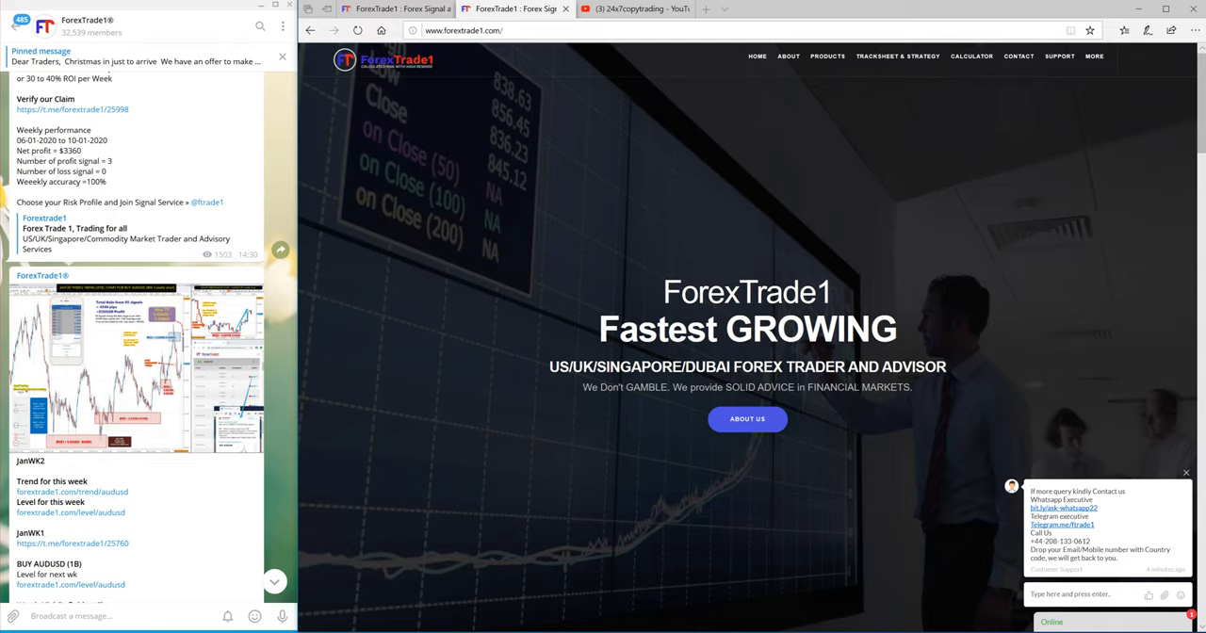
# Scroll past the AUDUSD 40-pip report to the GBPUSD JanWK2 post with 490 pips.
pyautogui.scroll(3)
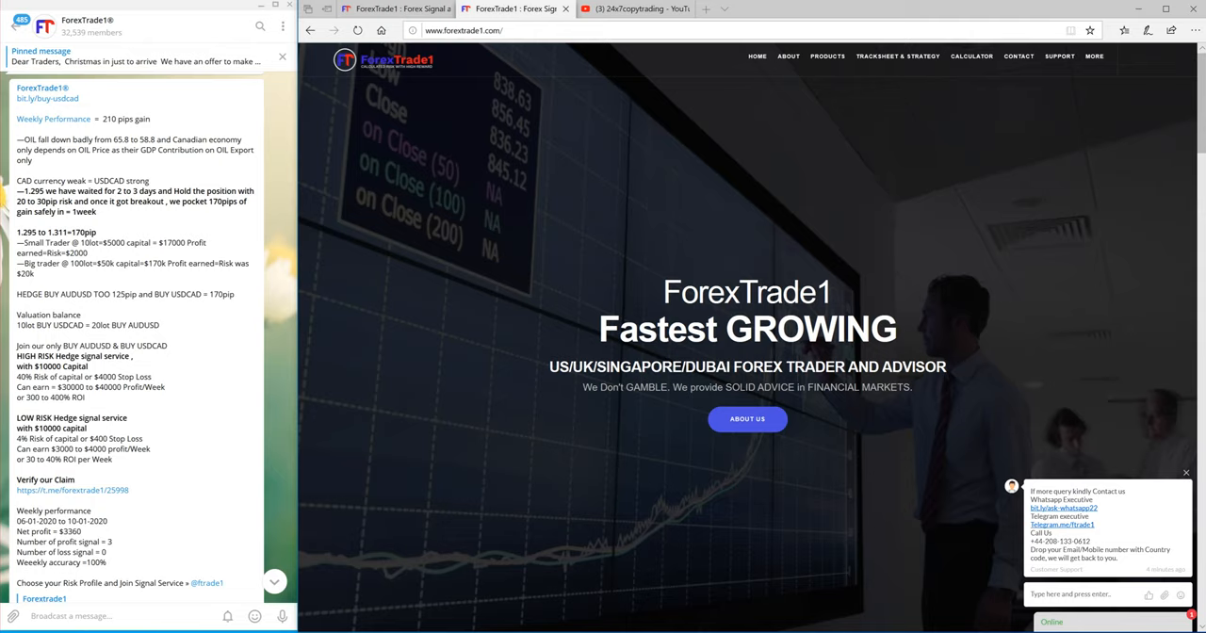
pyautogui.scroll(-3)
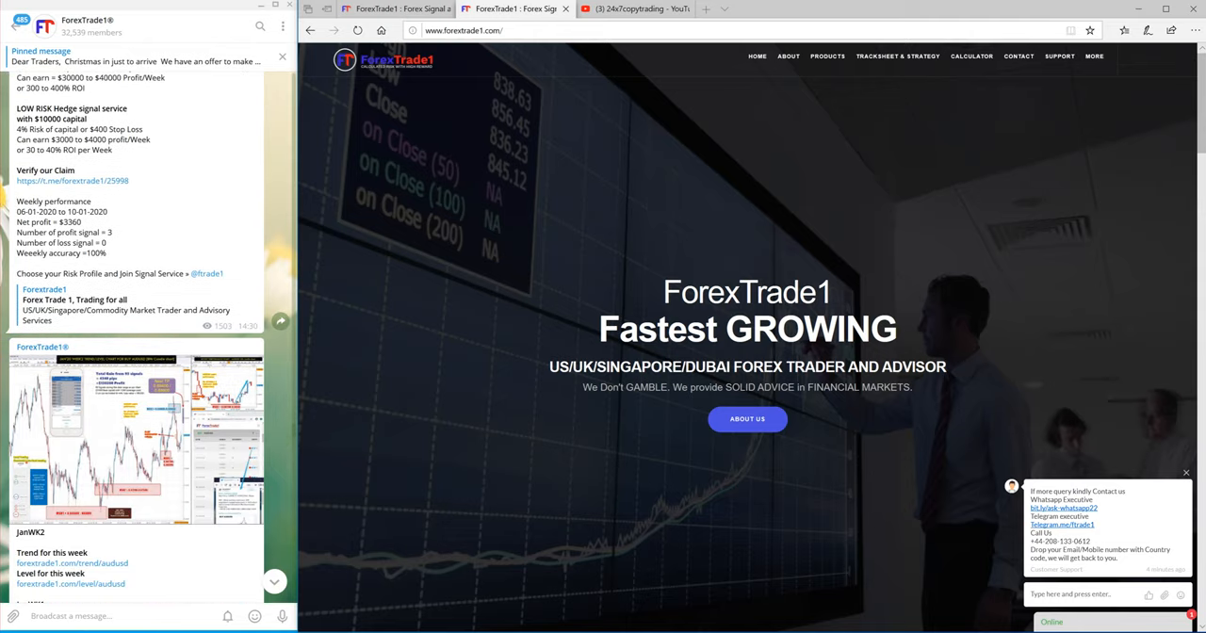
pyautogui.scroll(-3)
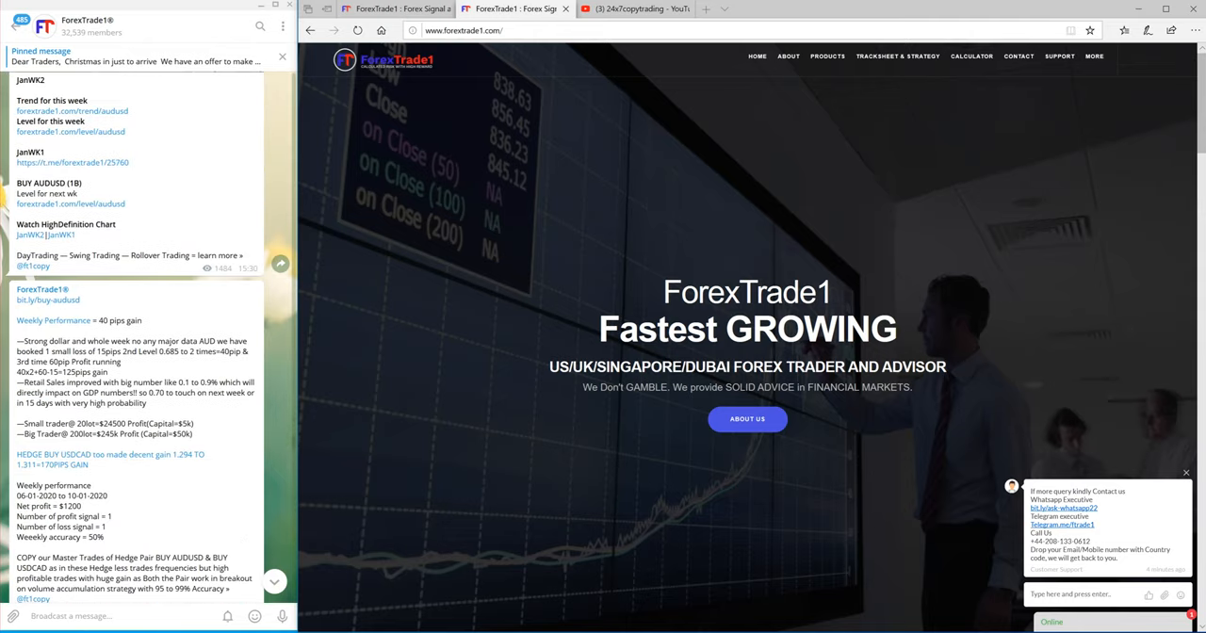
pyautogui.scroll(-3)
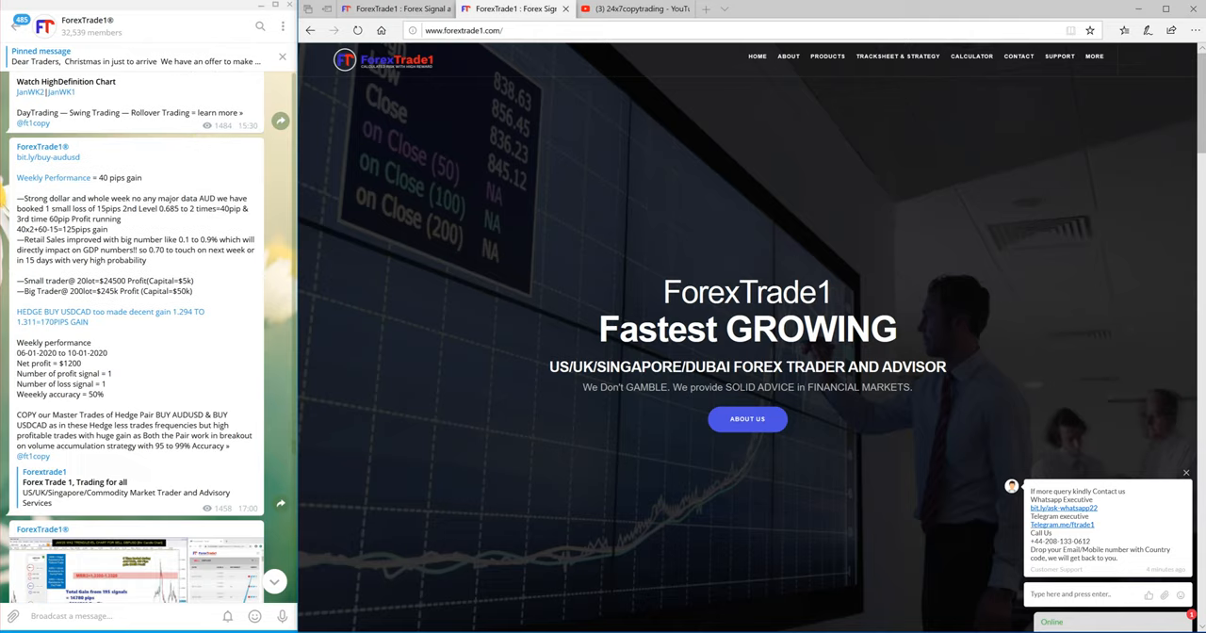
pyautogui.scroll(-3)
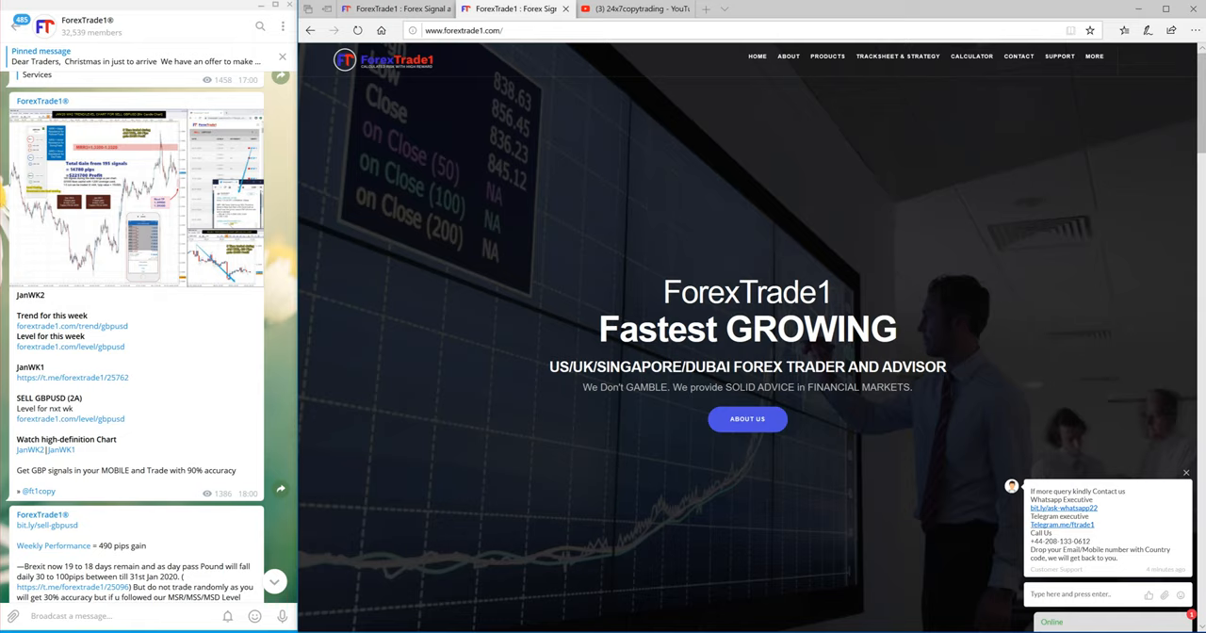
# Read the GBPUSD report ($7350 net profit, 100% accuracy) and reach the XAUUSD JanWK2 post.
pyautogui.scroll(-3)
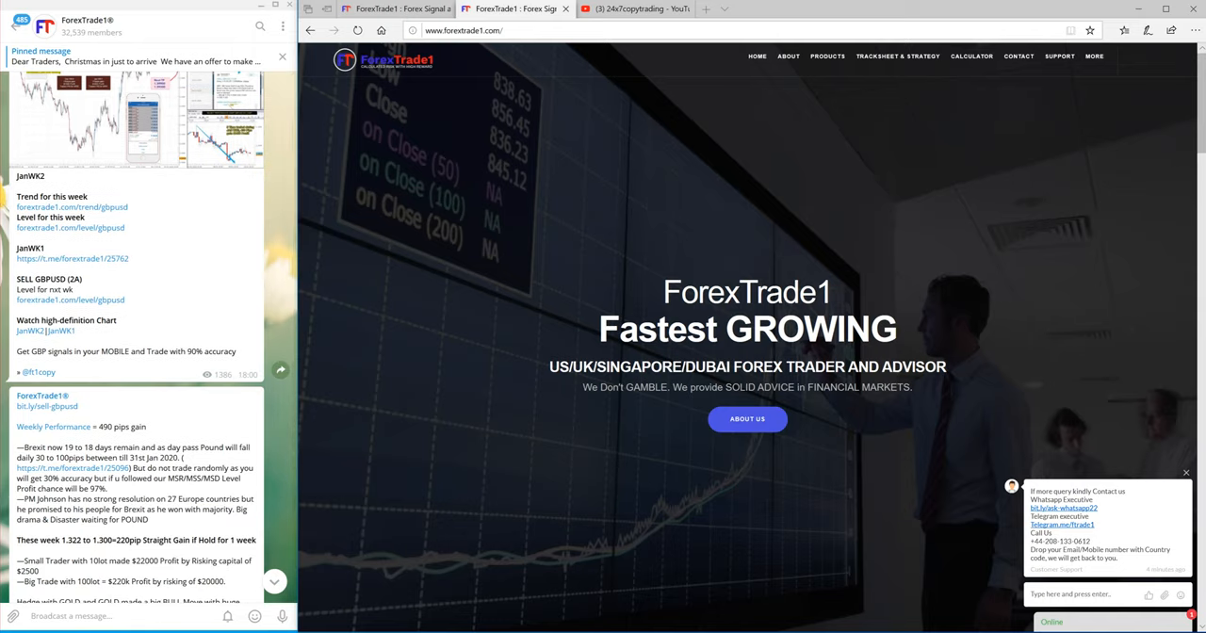
pyautogui.scroll(-3)
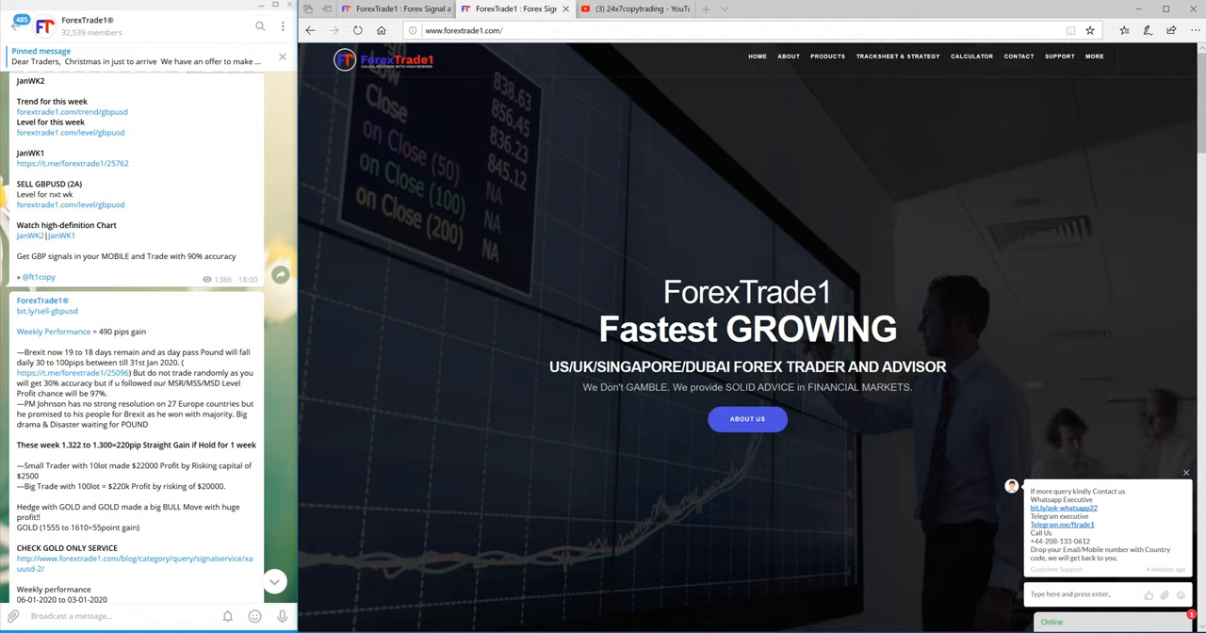
pyautogui.scroll(-3)
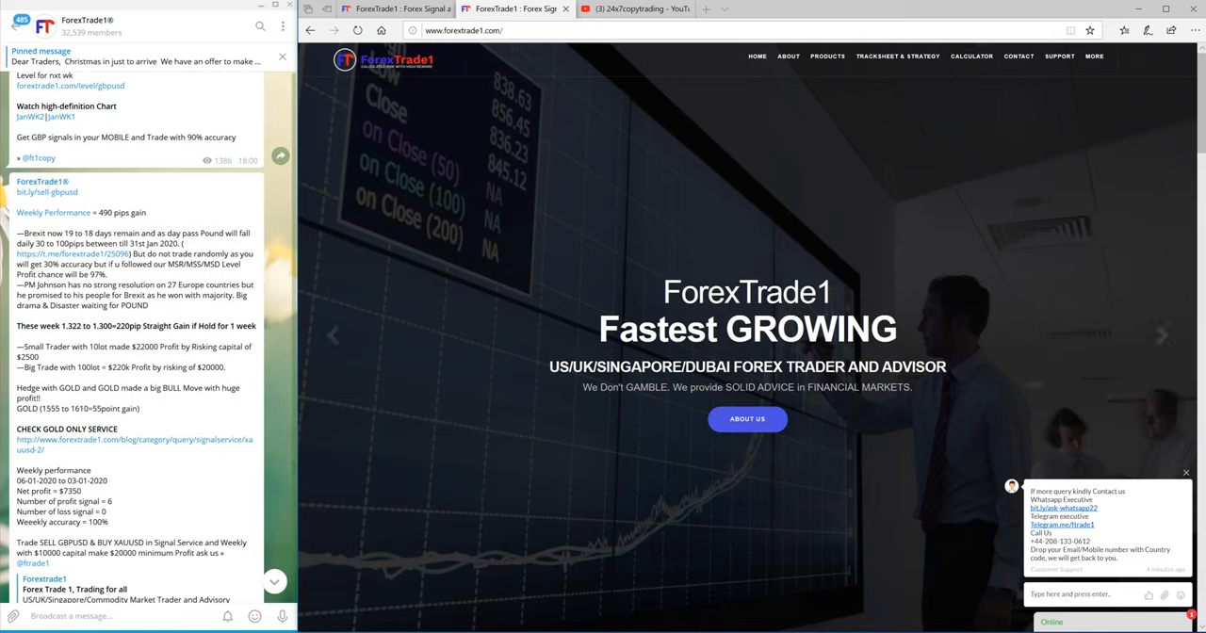
pyautogui.scroll(-3)
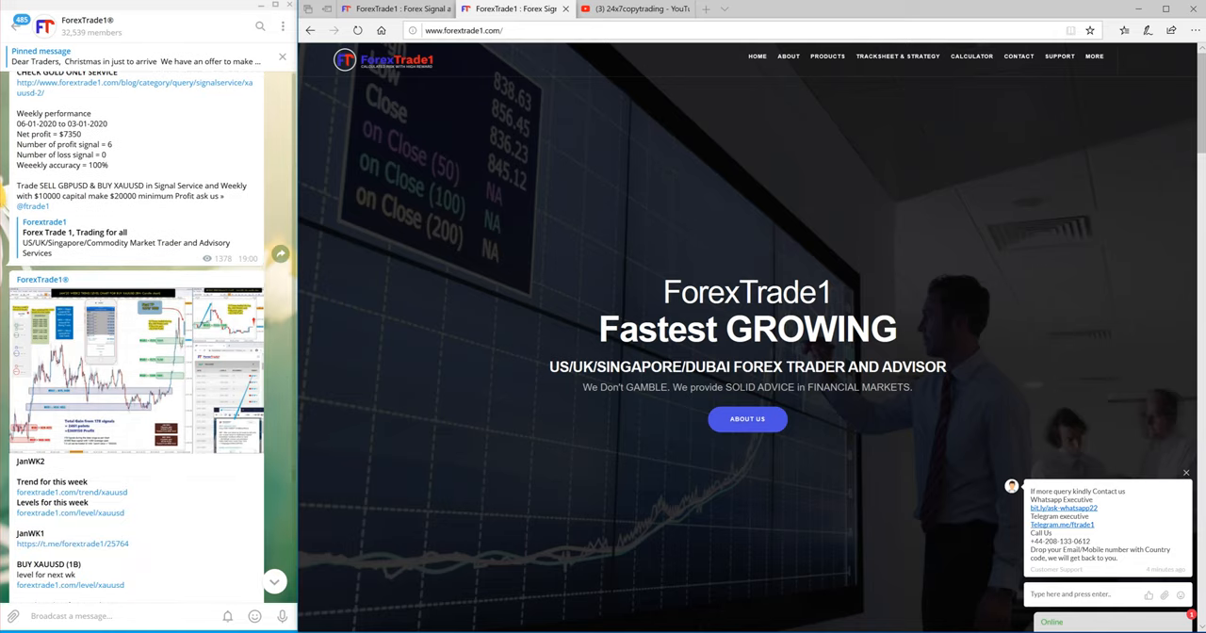
# Scroll past XAUUSD results to the full EURUSD 180-pip report ($3060 profit, 100% accuracy).
pyautogui.scroll(-3)
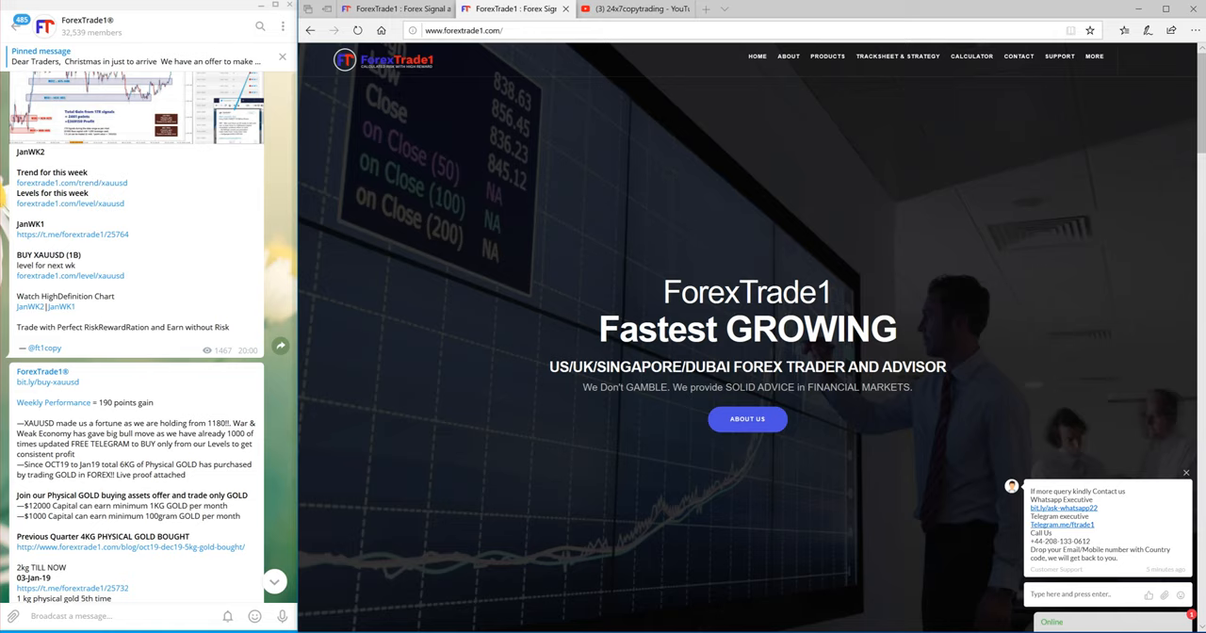
pyautogui.scroll(-3)
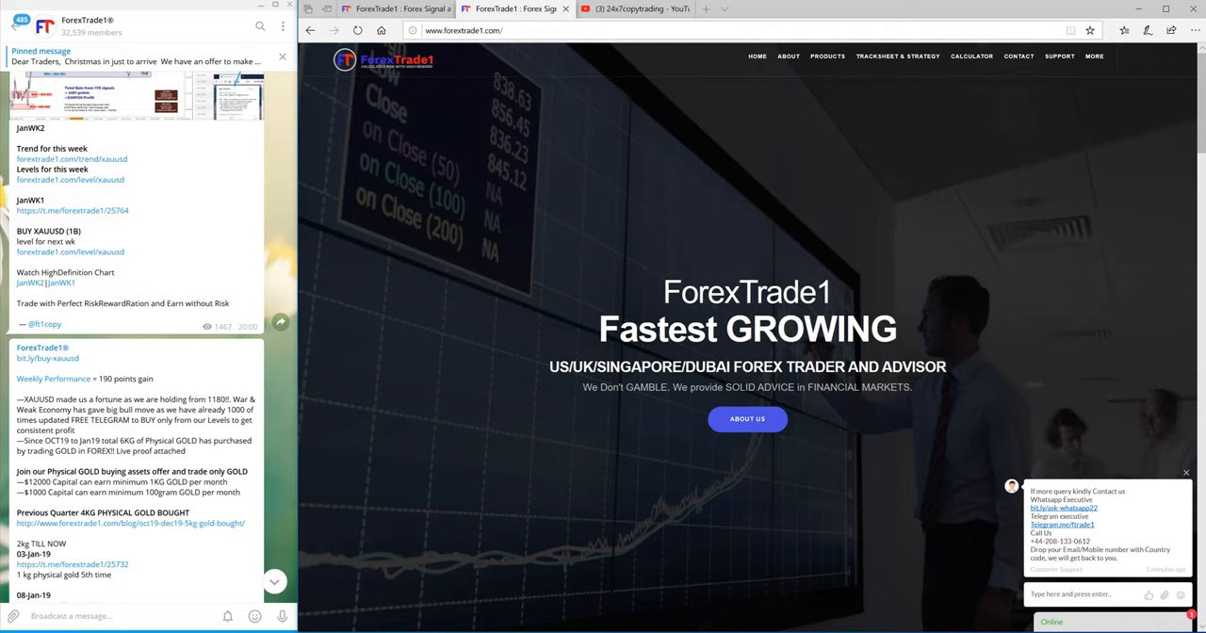
pyautogui.scroll(-3)
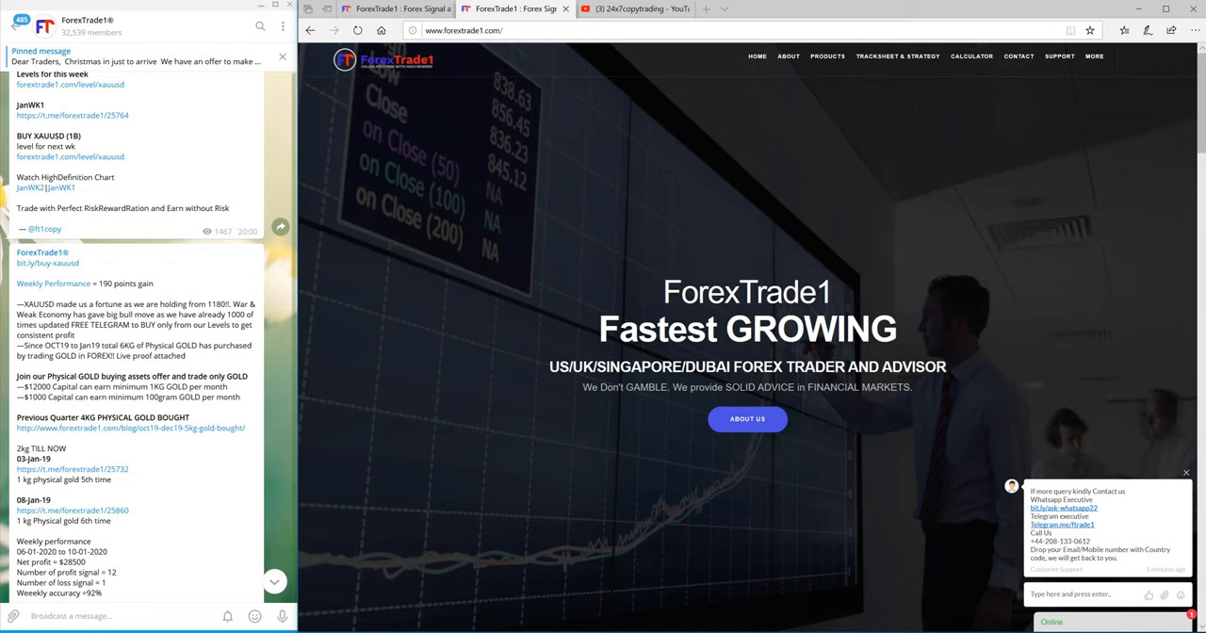
pyautogui.scroll(-3)
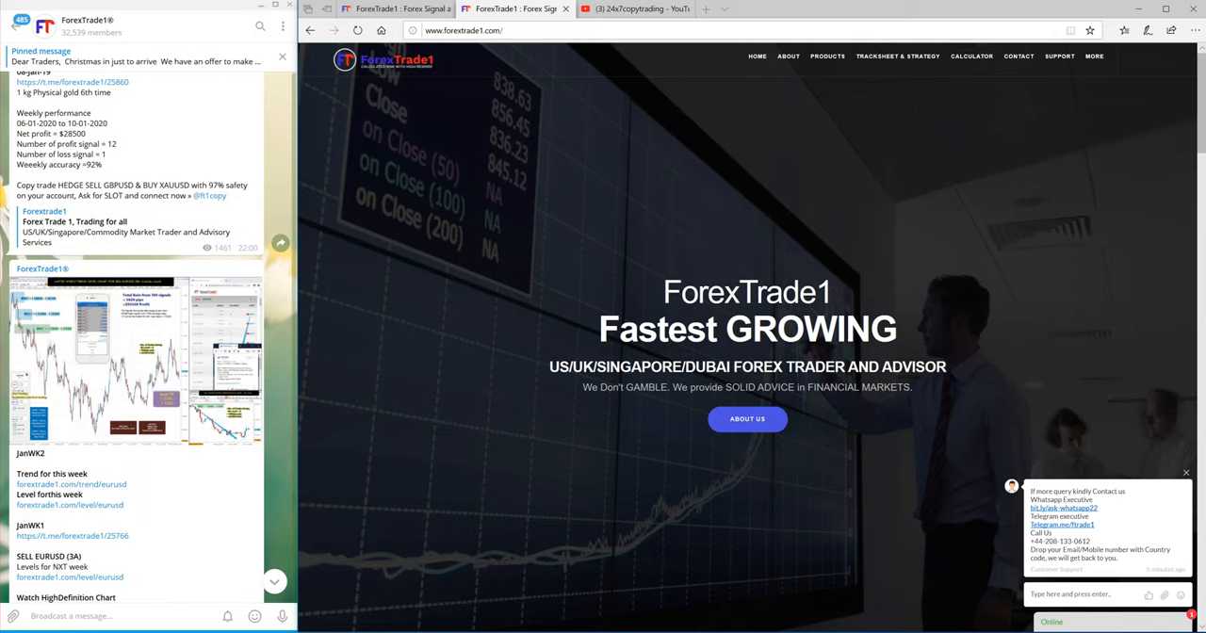
pyautogui.scroll(-3)
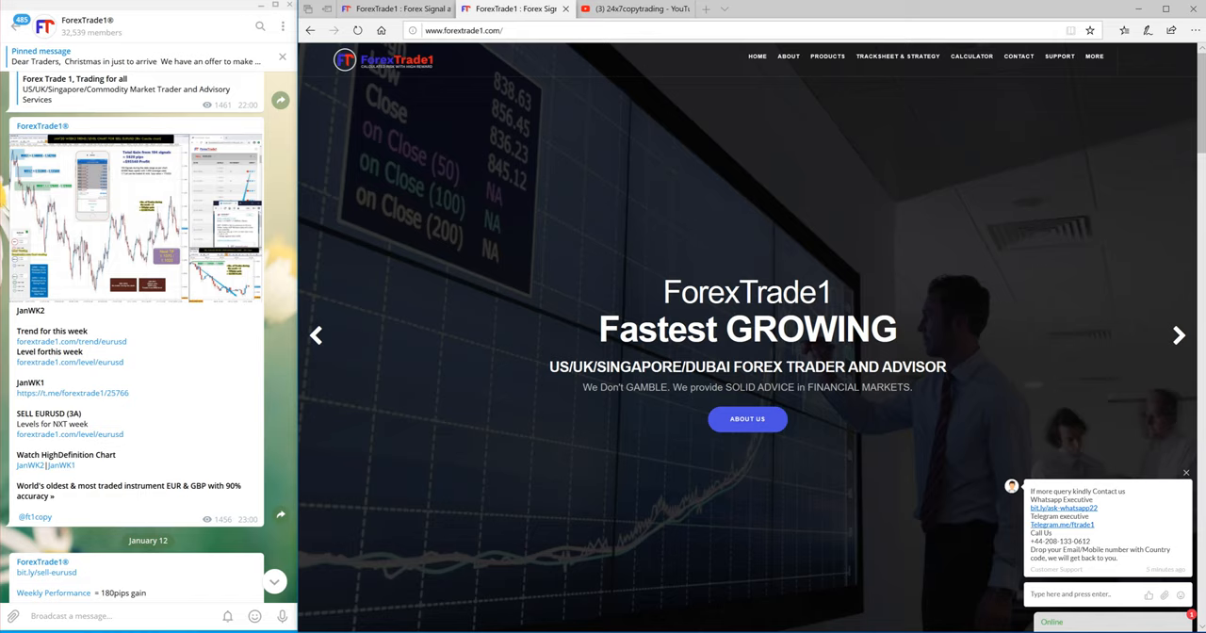
pyautogui.scroll(-3)
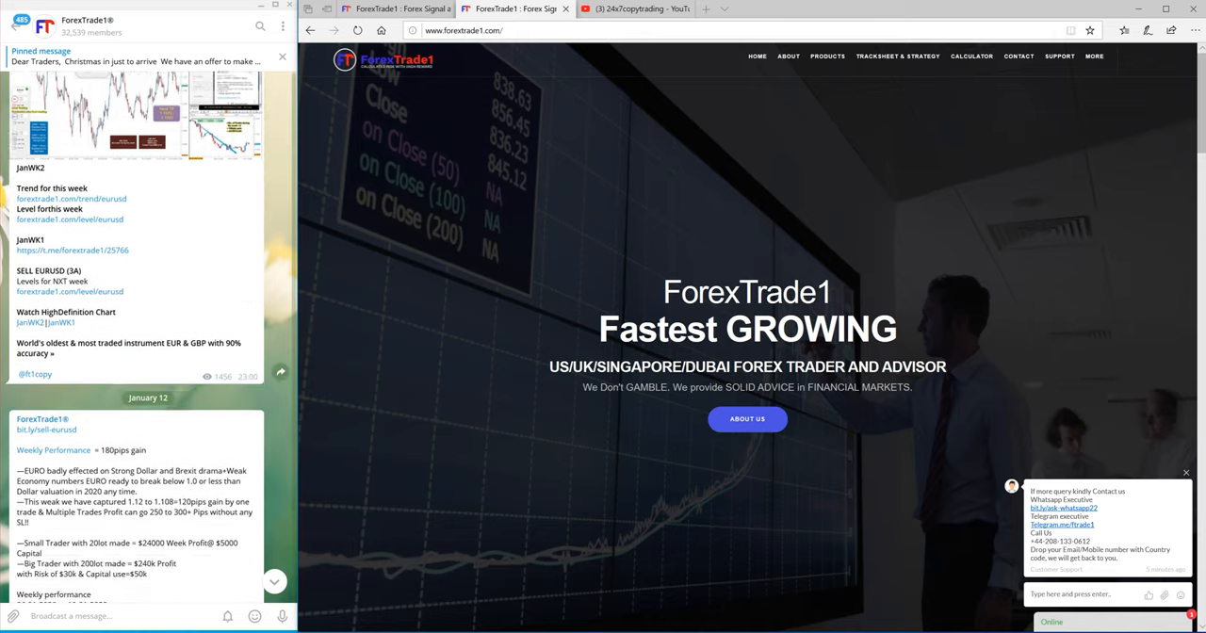
pyautogui.scroll(3)
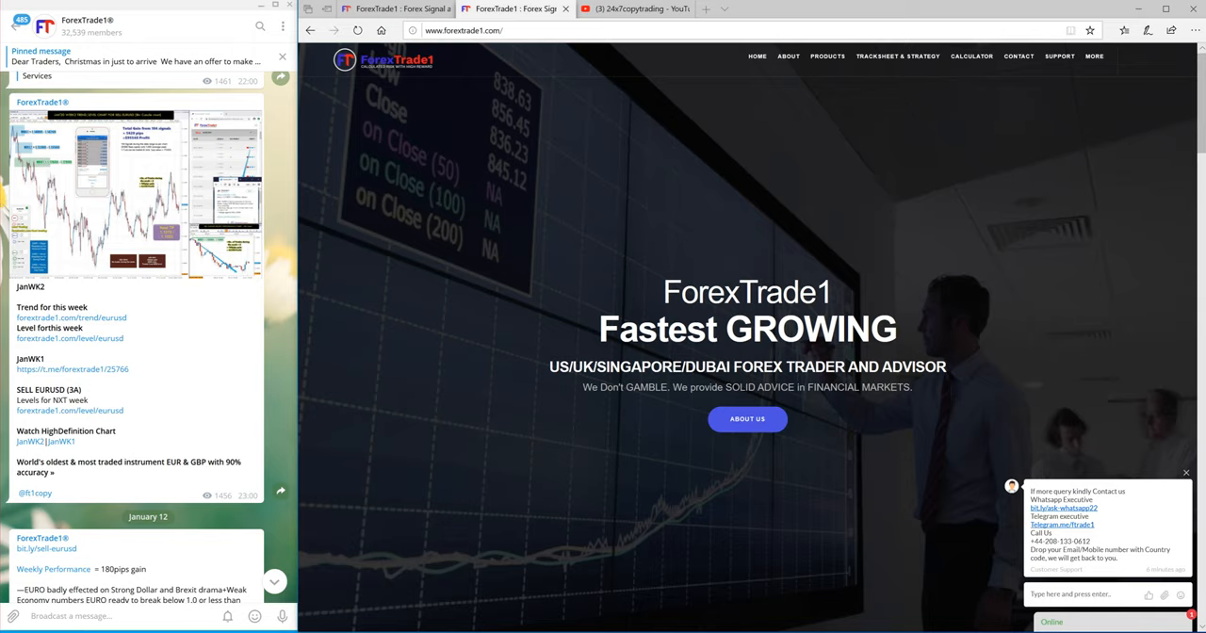
pyautogui.scroll(-3)
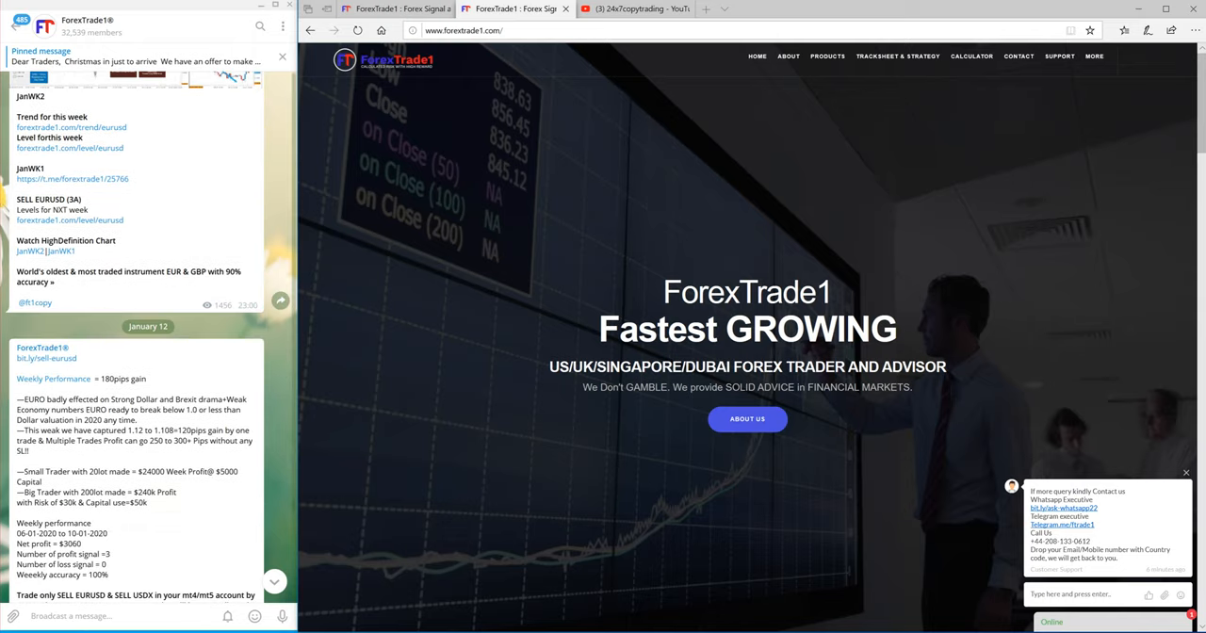
pyautogui.scroll(-3)
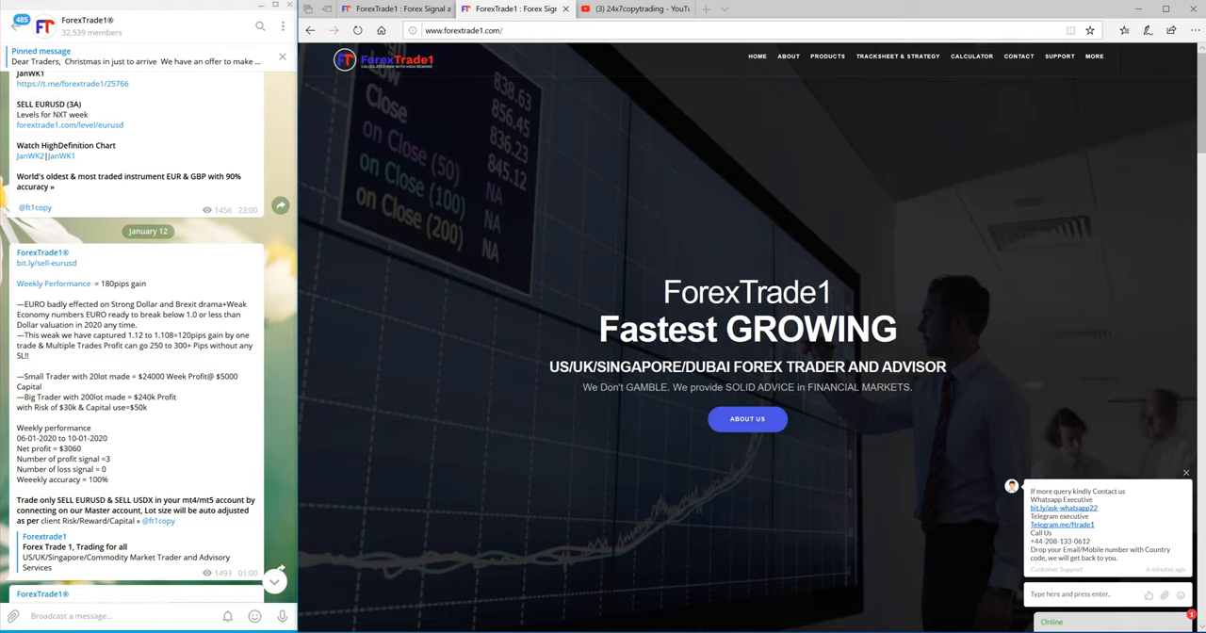
pyautogui.scroll(-3)
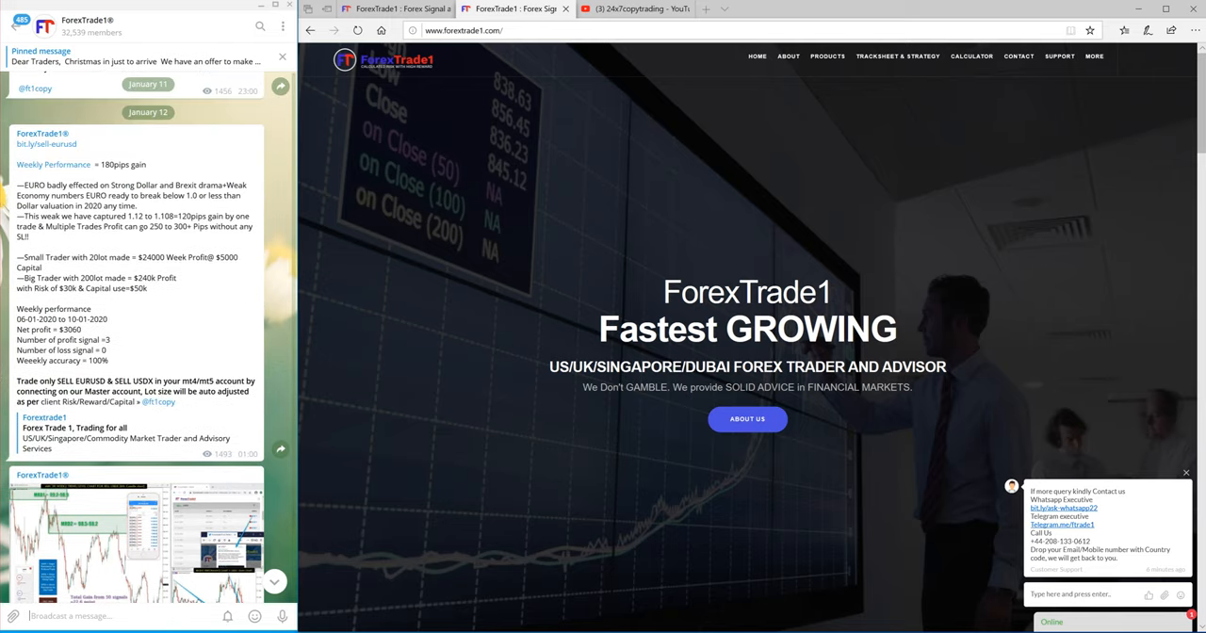
# Move past the USDX 0.7-point report to USOIL JanWK2 and the pay-after-performance offer.
pyautogui.scroll(-3)
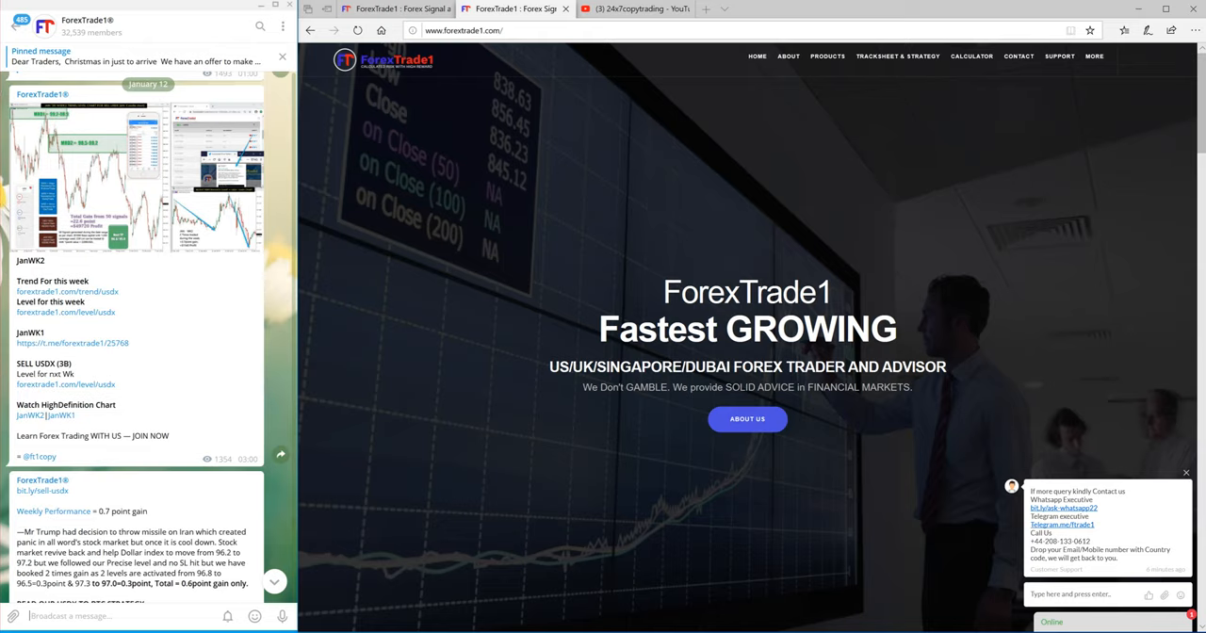
pyautogui.scroll(-3)
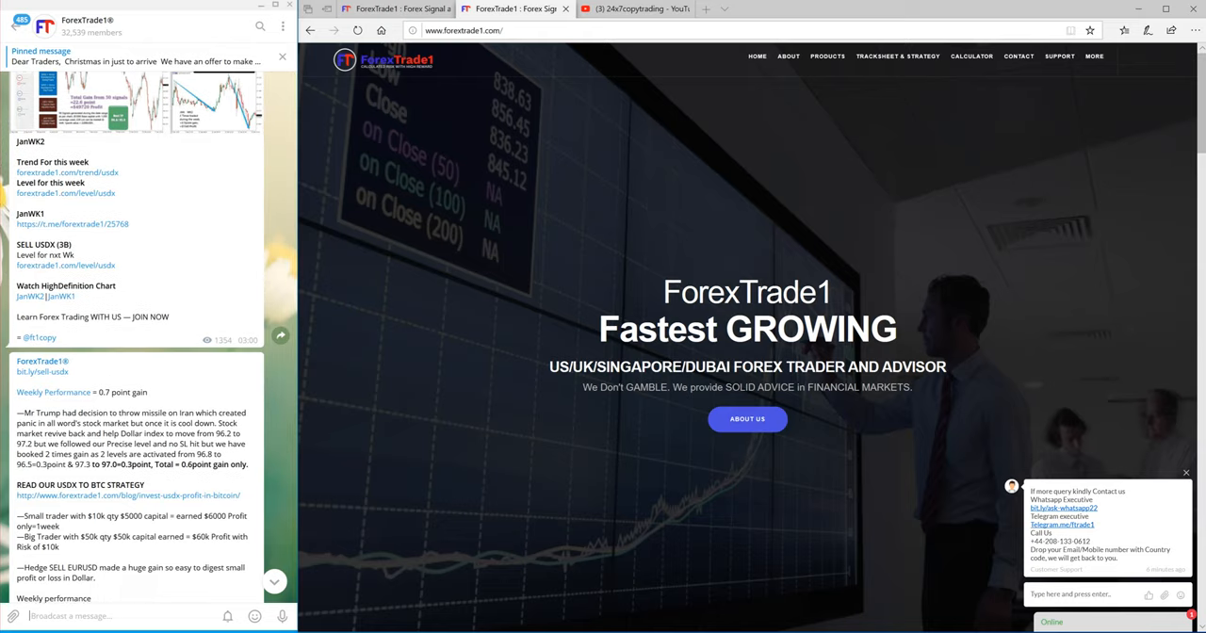
pyautogui.scroll(3)
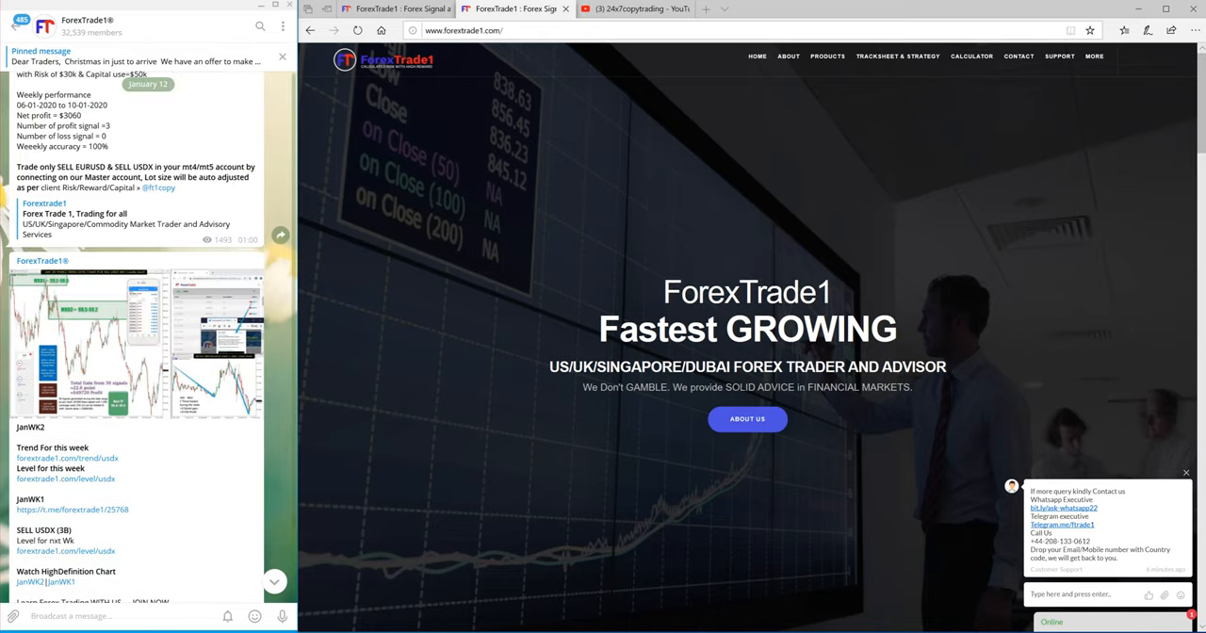
pyautogui.scroll(3)
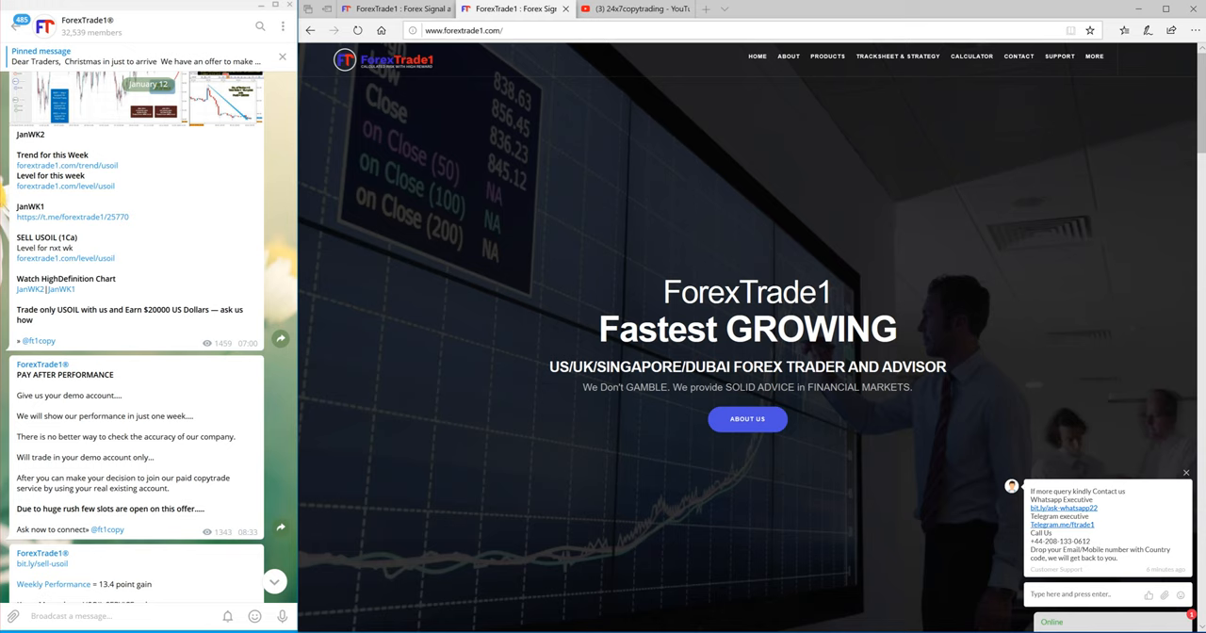
# Read the full USOIL 13.4-point report ($53600 net profit, 88% accuracy) and the hedging post.
pyautogui.scroll(-3)
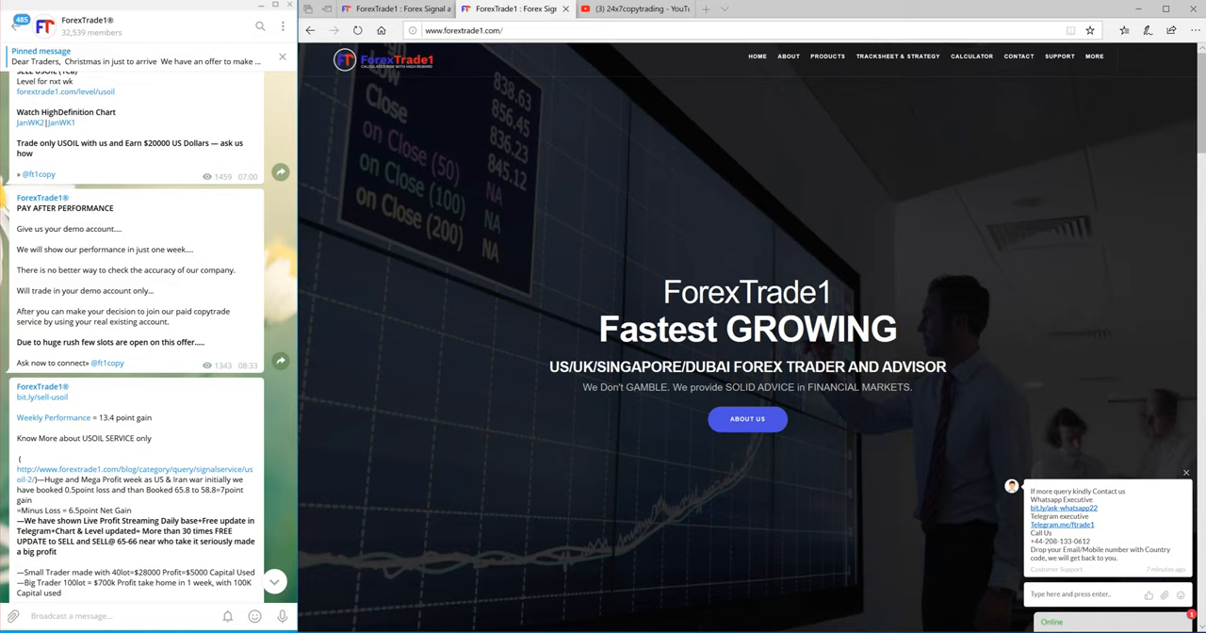
pyautogui.scroll(-3)
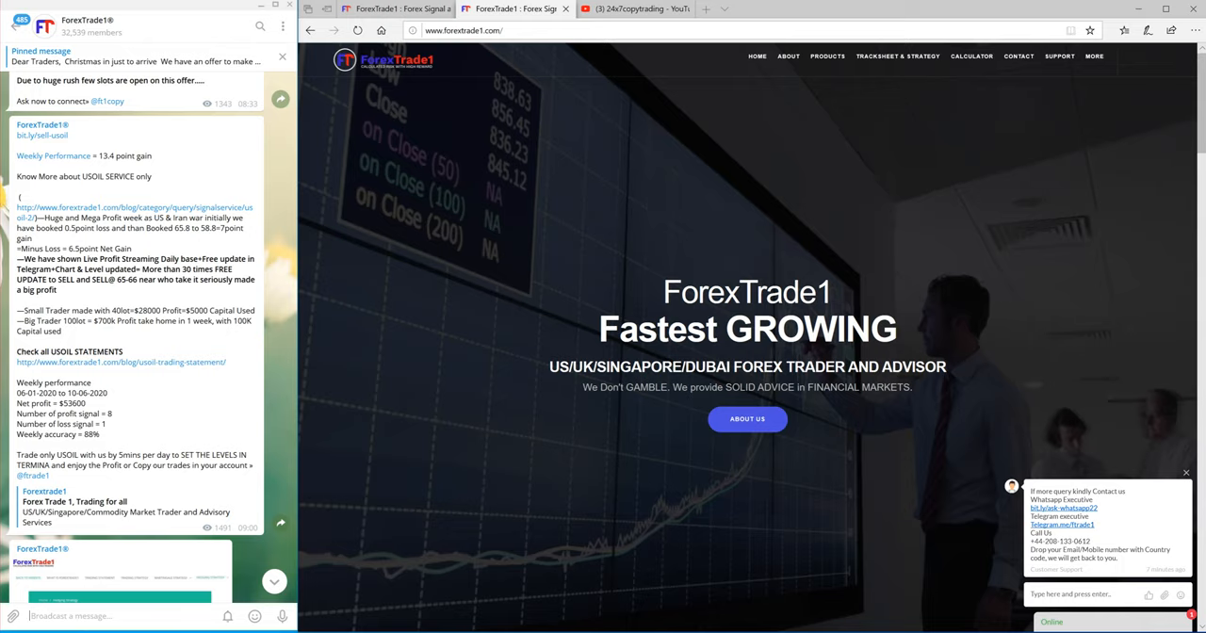
pyautogui.scroll(-3)
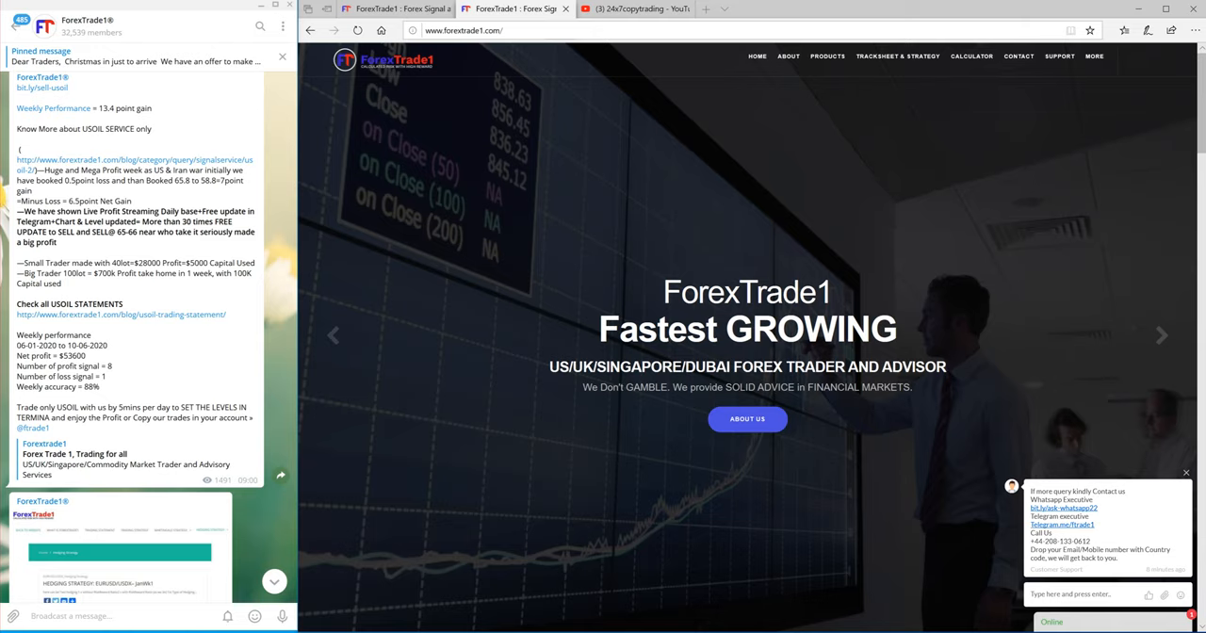
# Browse the hedging and physical gold posts, then return to the USOIL JanWK2 levels post.
pyautogui.click(633, 9)
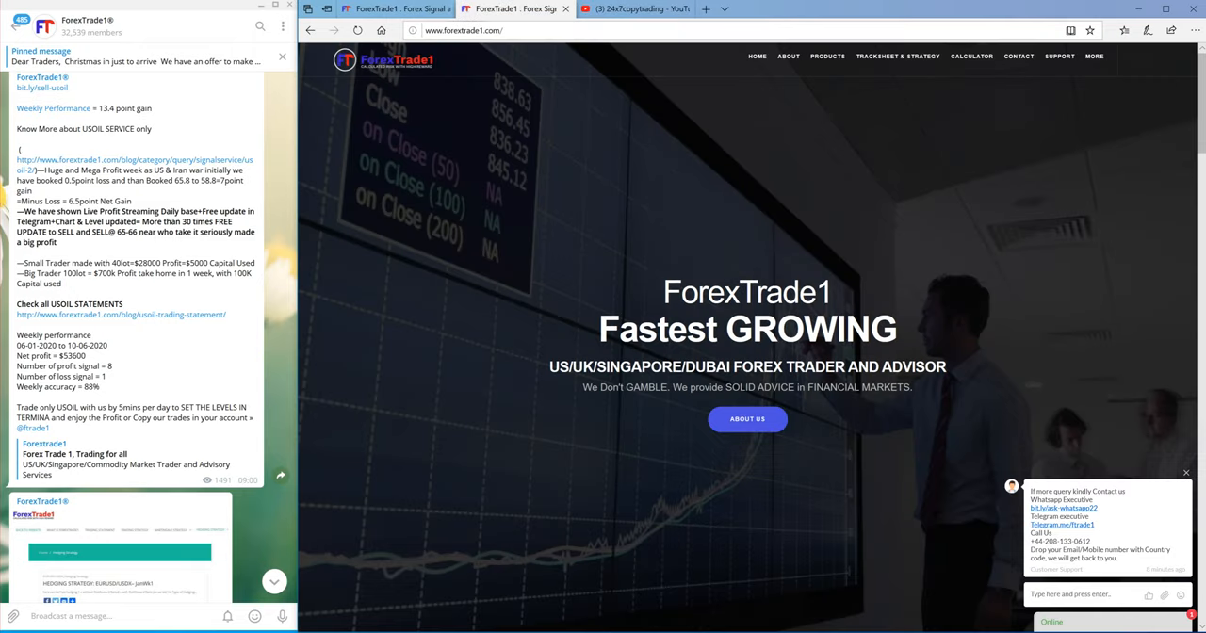
pyautogui.scroll(-3)
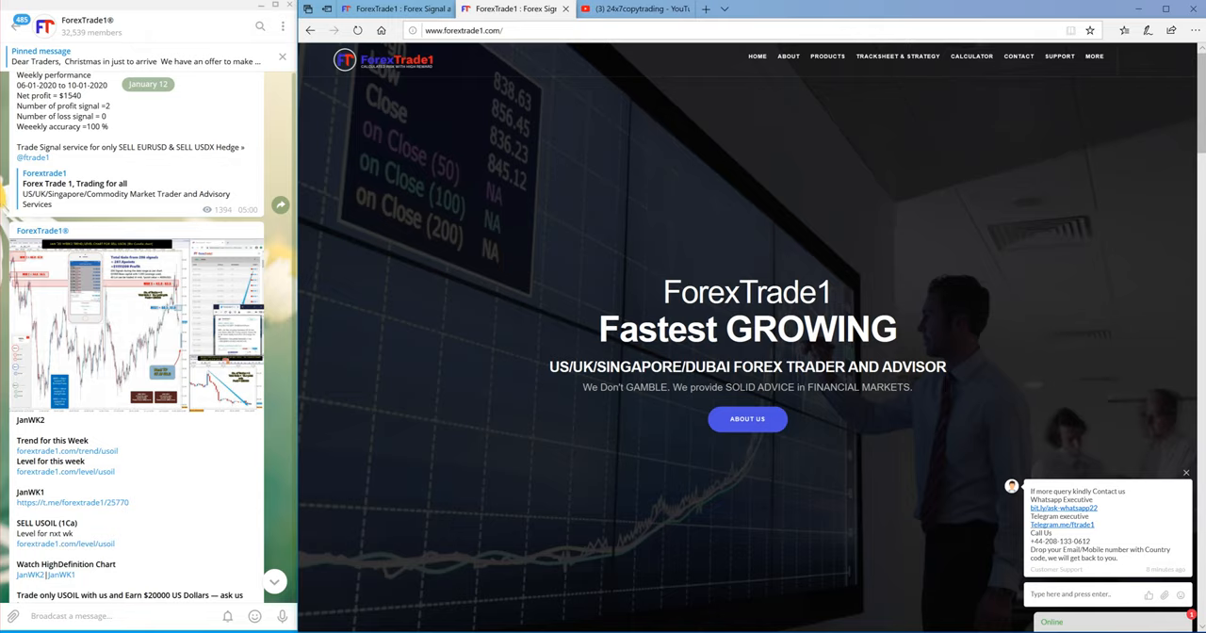
pyautogui.scroll(-3)
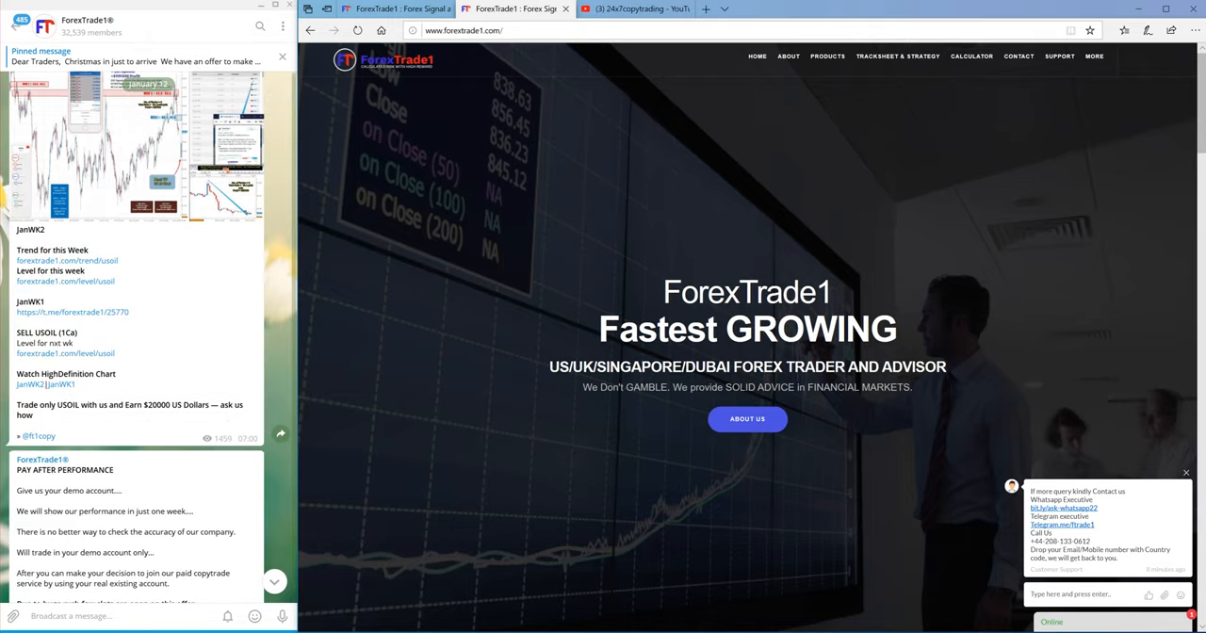
pyautogui.scroll(-3)
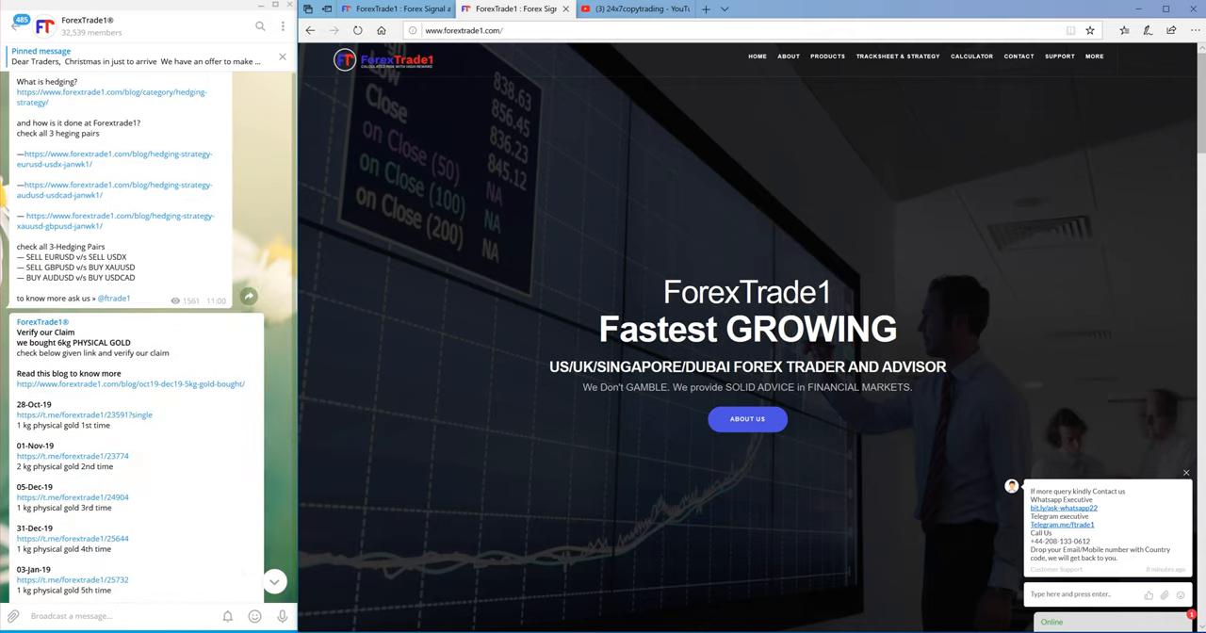
pyautogui.scroll(3)
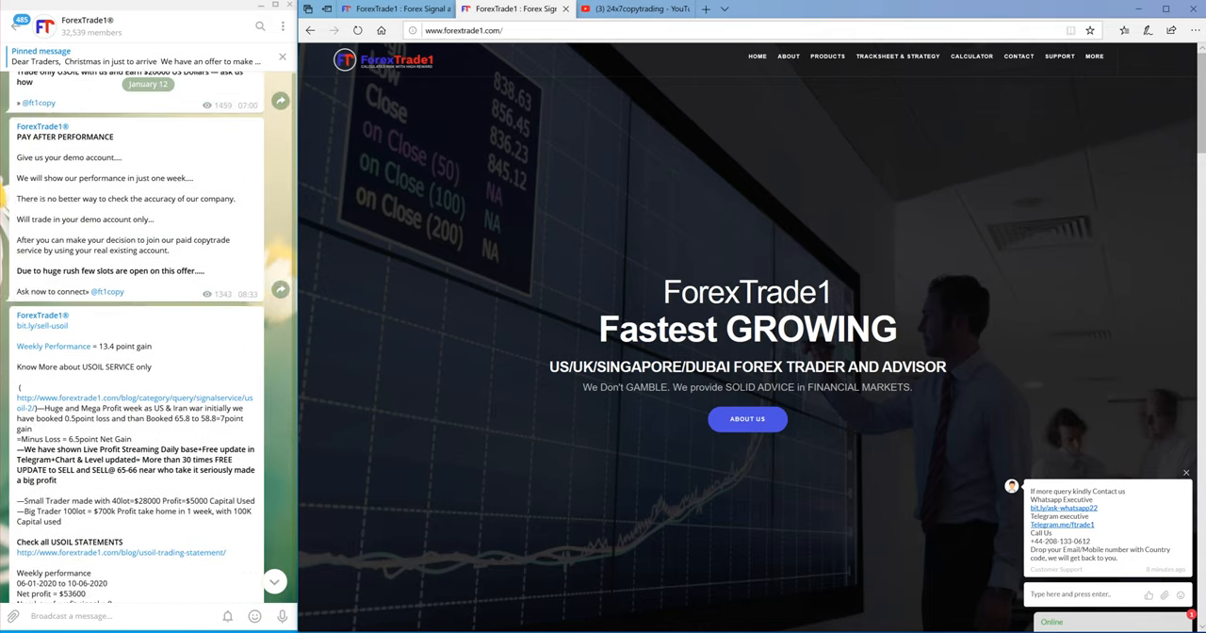
pyautogui.scroll(3)
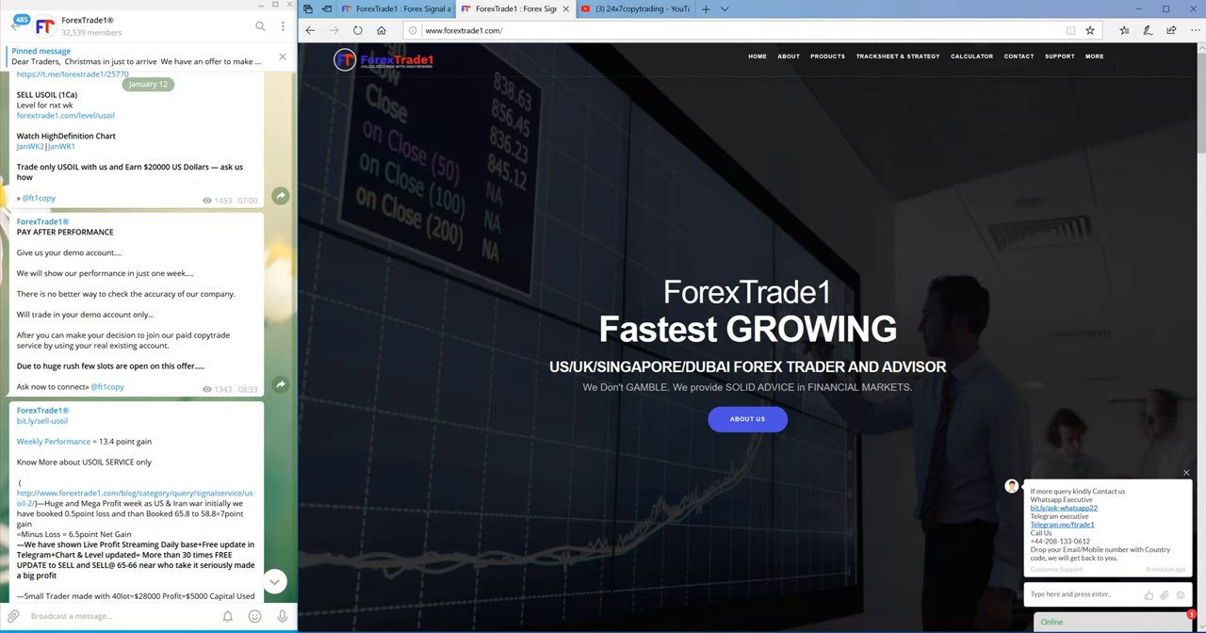